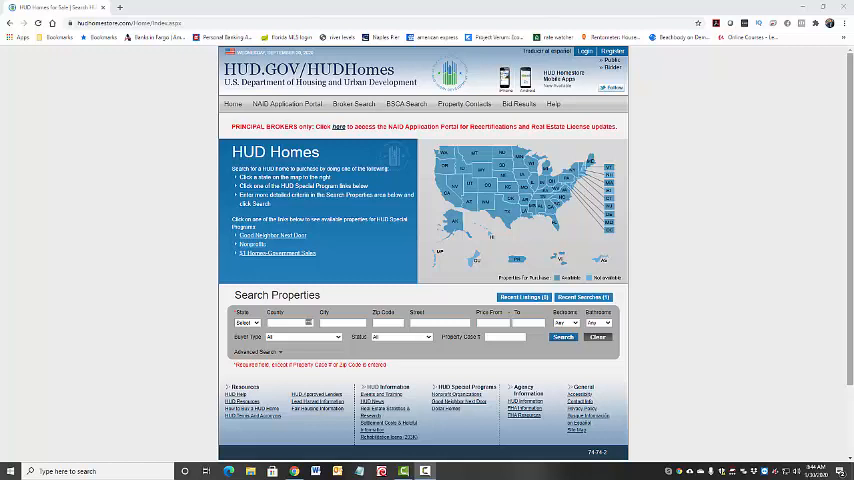
mouse_move(552, 404)
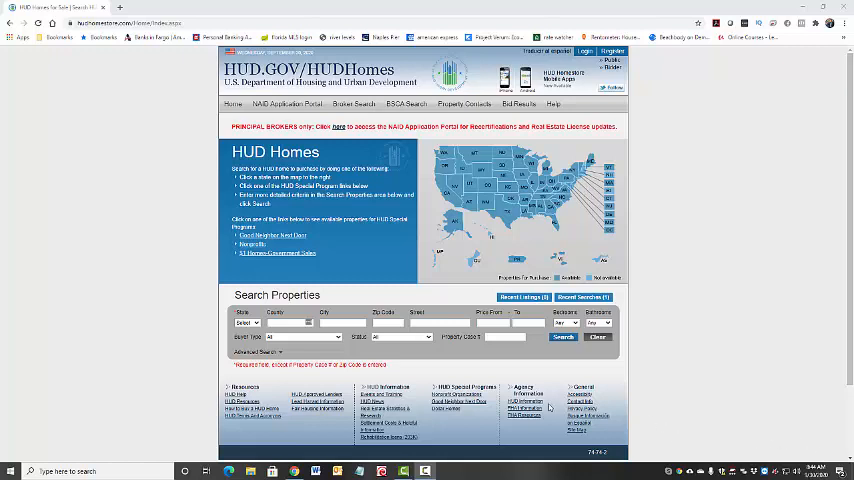